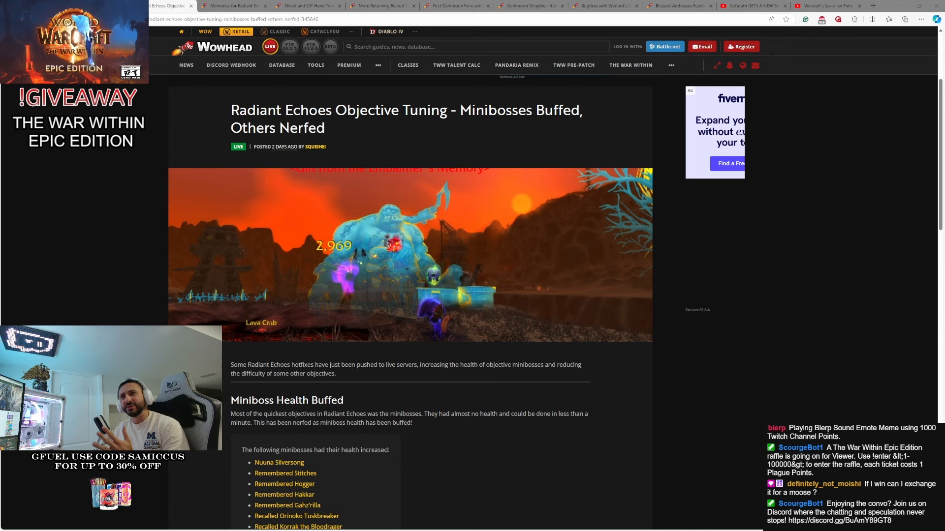
Scroll through the current article, then switch to the Shield and Off-Hand Transmogs article.
scroll(down, 3)
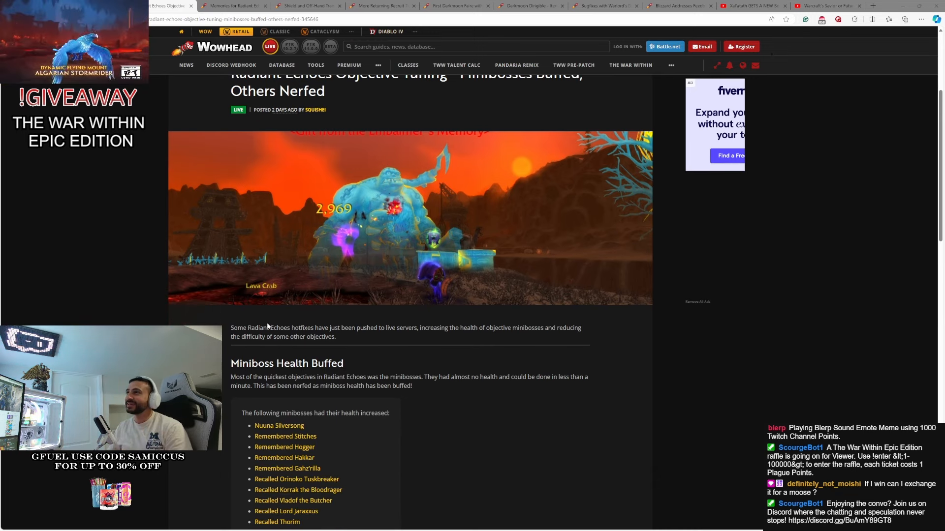
scroll(down, 3)
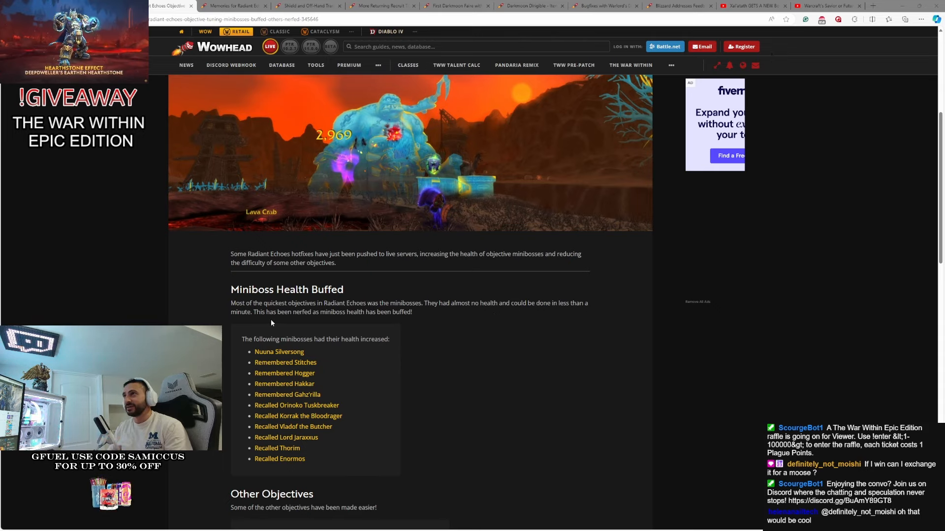
scroll(down, 3)
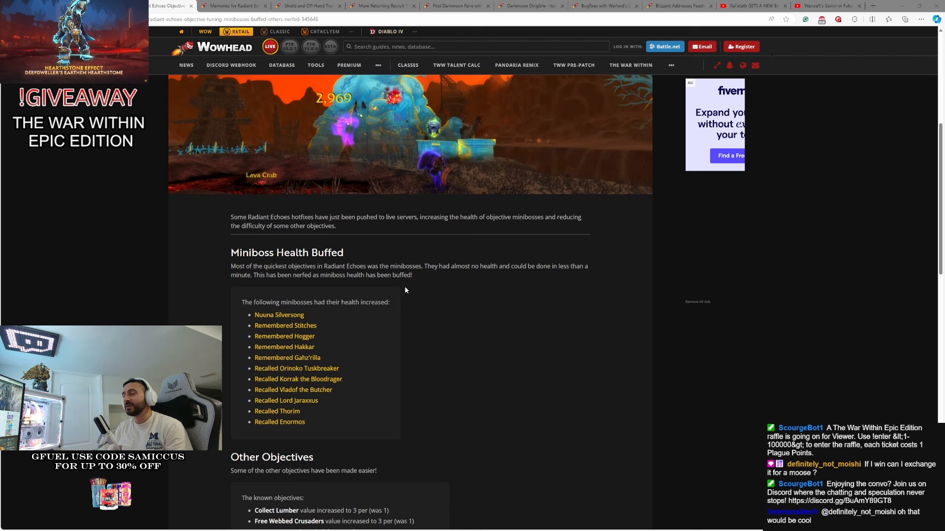
scroll(down, 3)
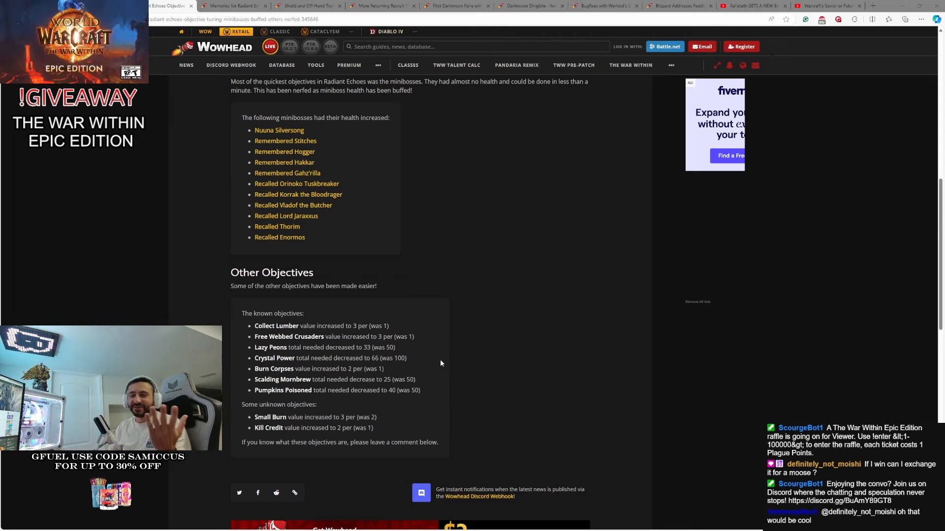
scroll(up, 3)
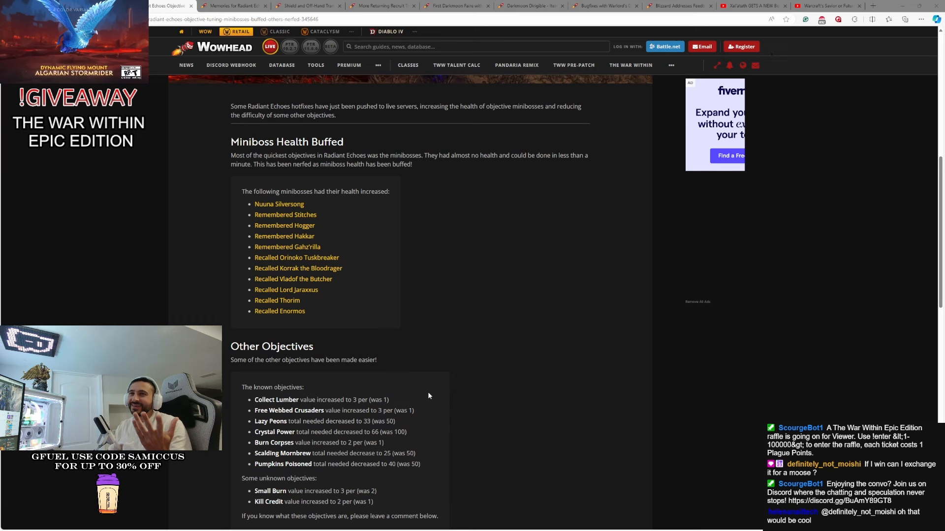
scroll(up, 3)
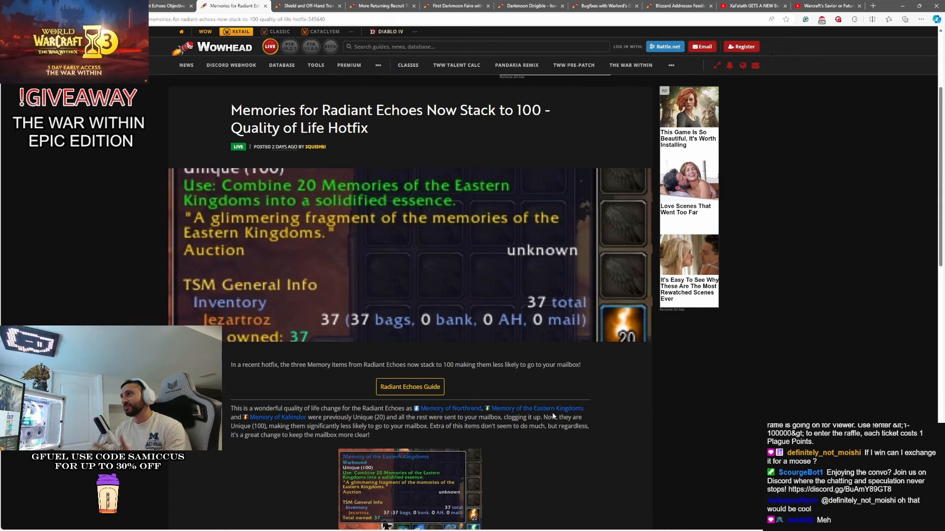
mouse_move(278, 417)
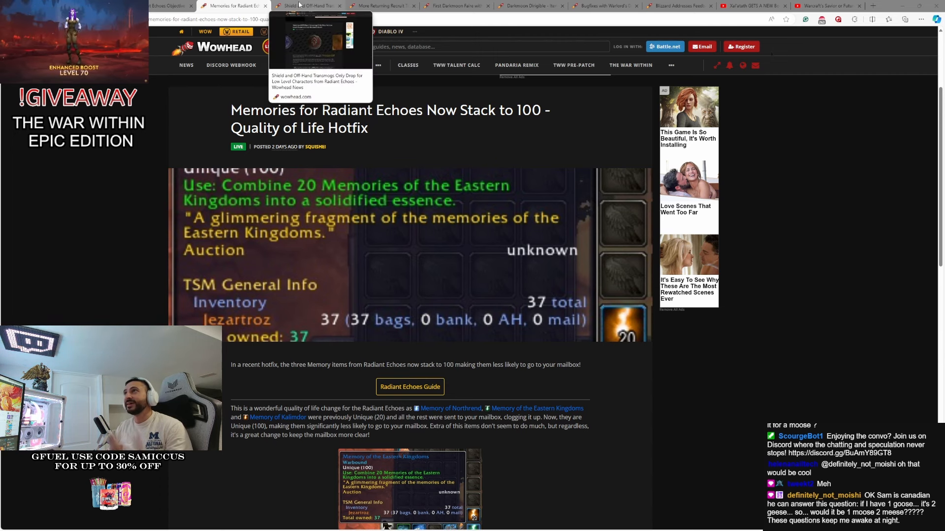
click(307, 6)
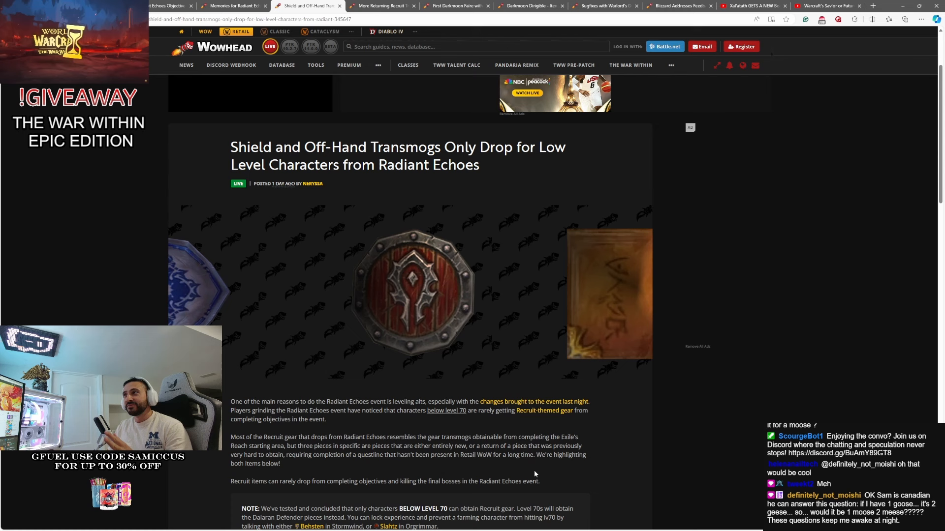
Read down the shield article past the tome screenshot, then open the returning Recruit cloaks article.
scroll(down, 3)
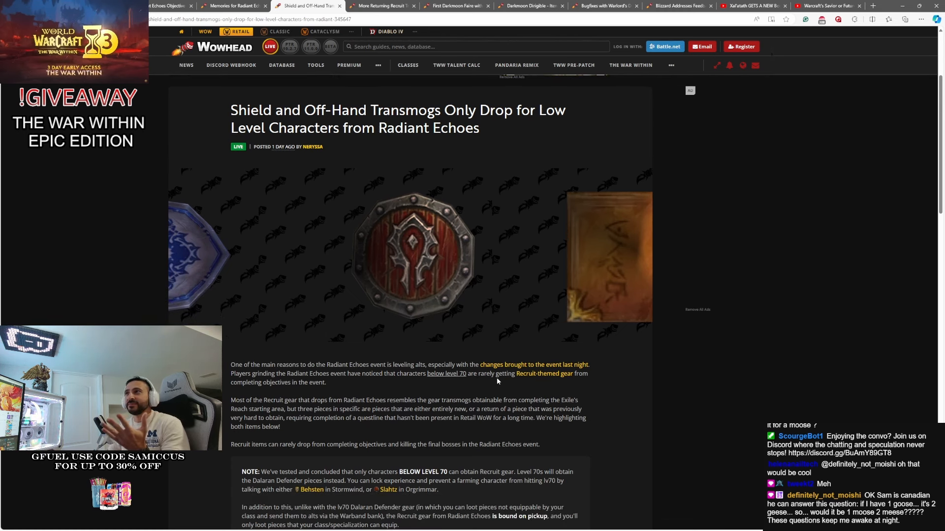
scroll(down, 3)
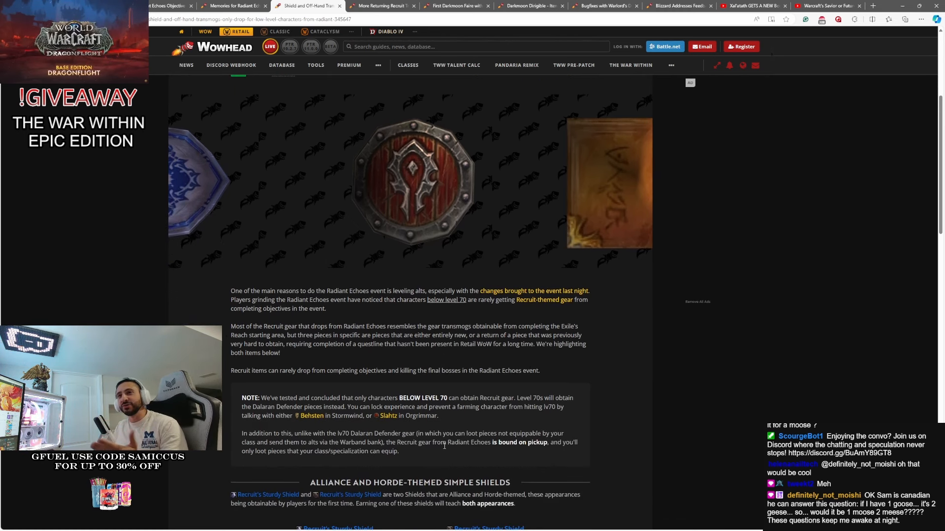
scroll(down, 3)
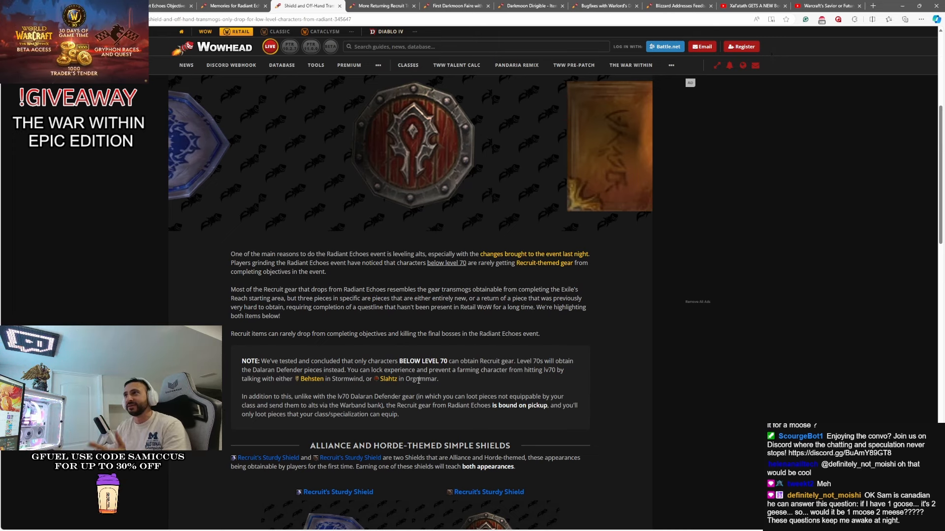
scroll(down, 3)
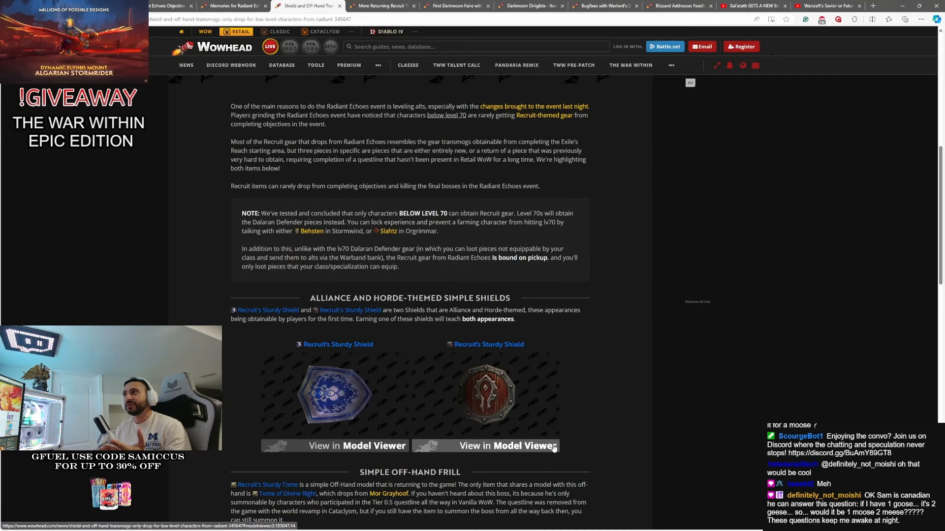
scroll(down, 3)
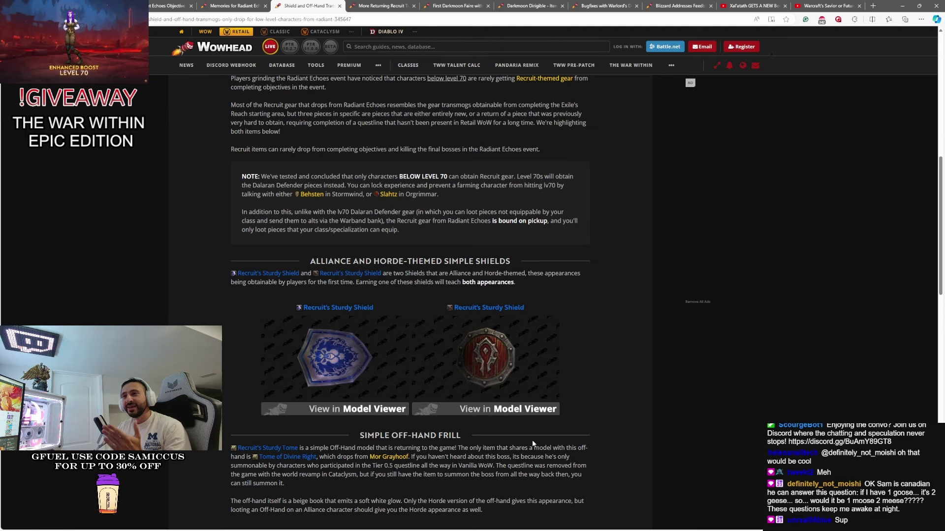
scroll(down, 3)
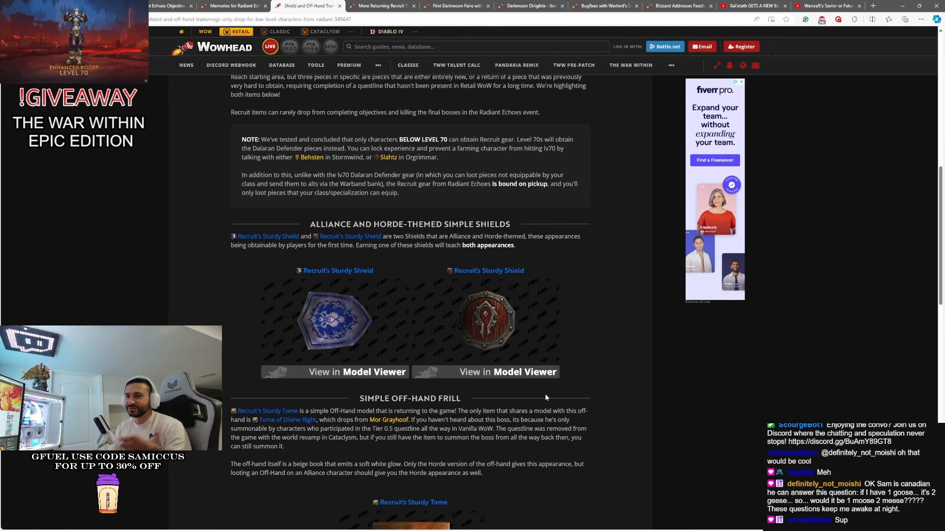
scroll(down, 3)
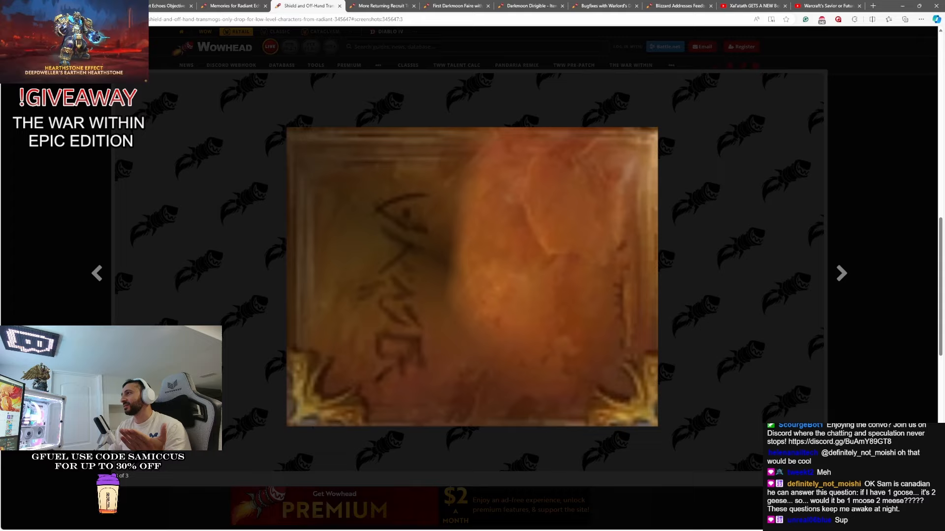
click(384, 6)
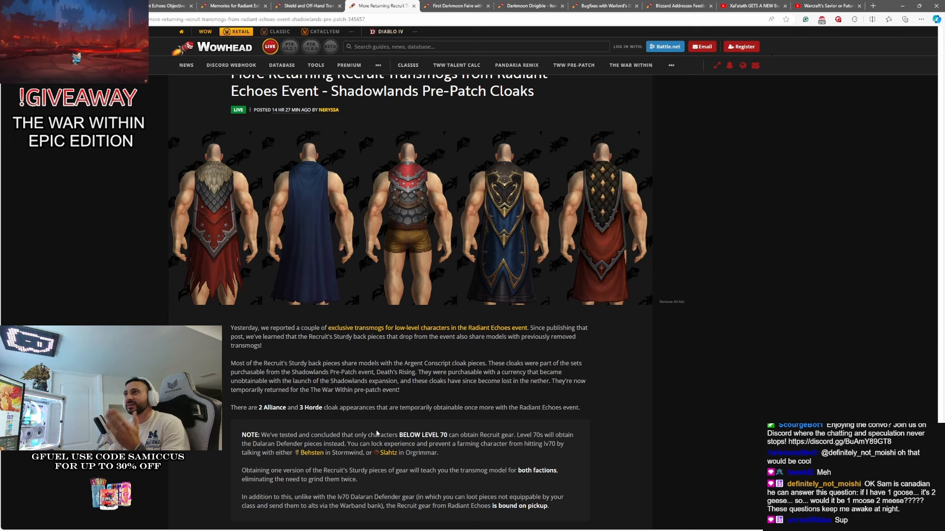
Skim the Shadowlands pre-patch cloaks article, then switch back to the shield and off-hand article.
scroll(down, 3)
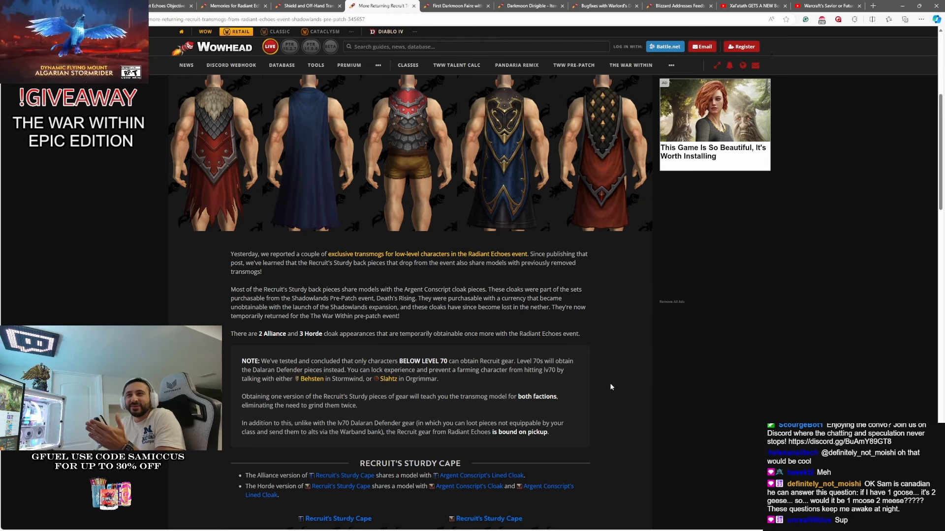
click(305, 5)
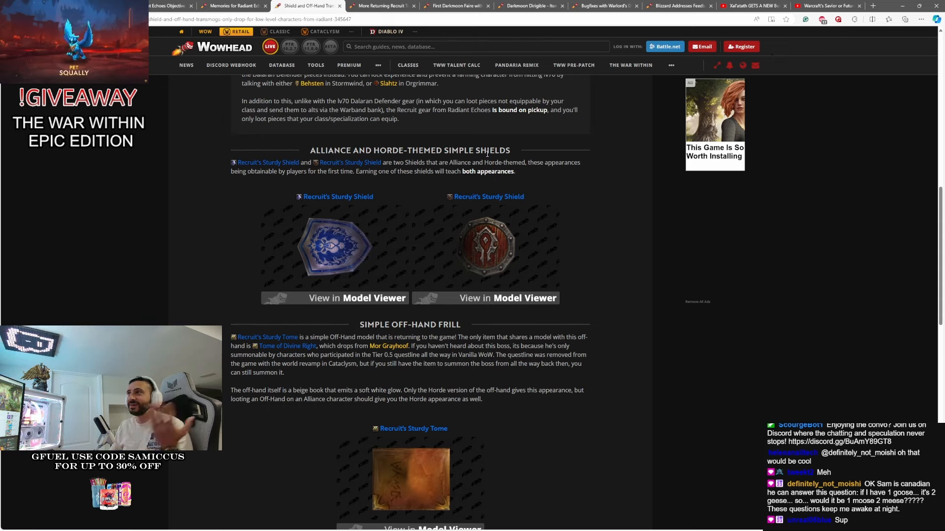
mouse_move(454, 5)
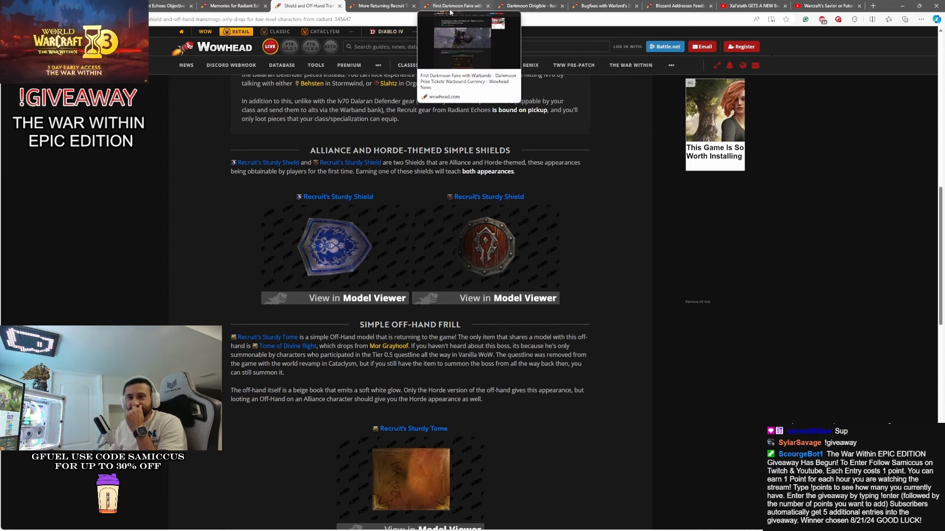
click(451, 5)
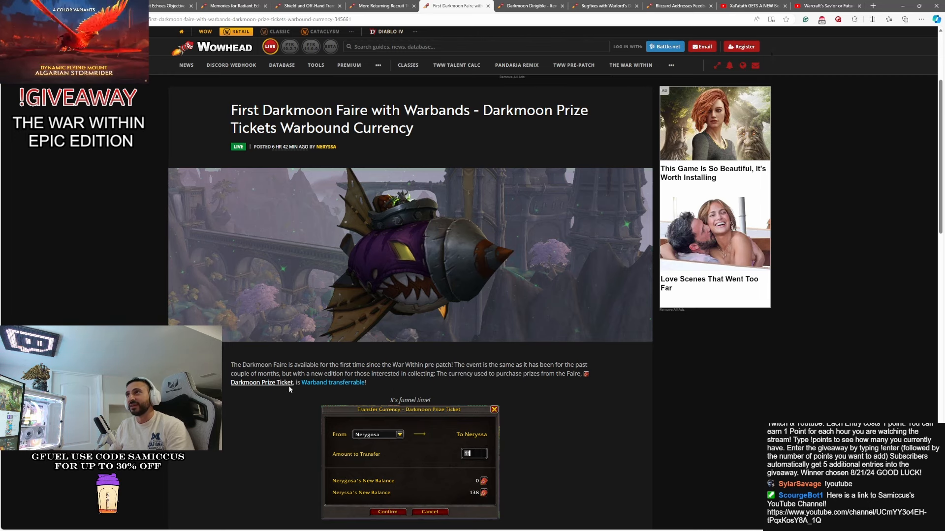
scroll(down, 3)
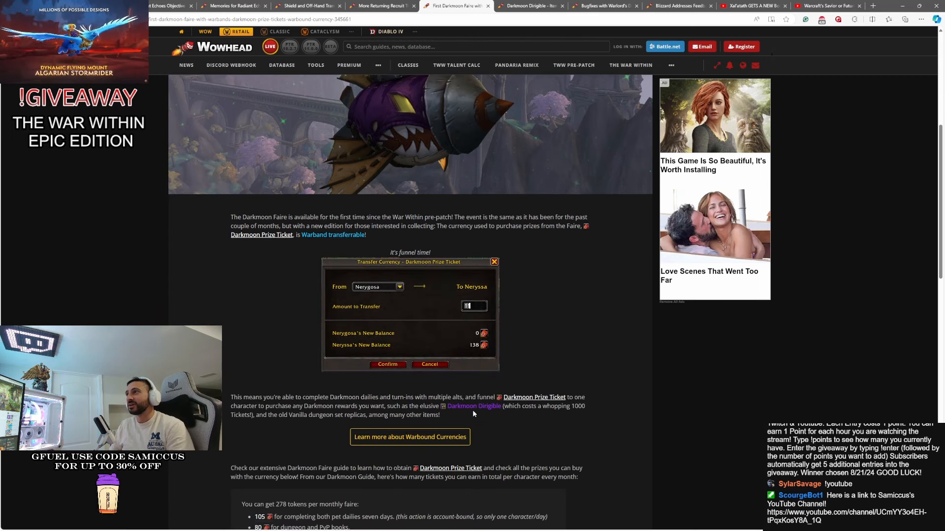
mouse_move(475, 409)
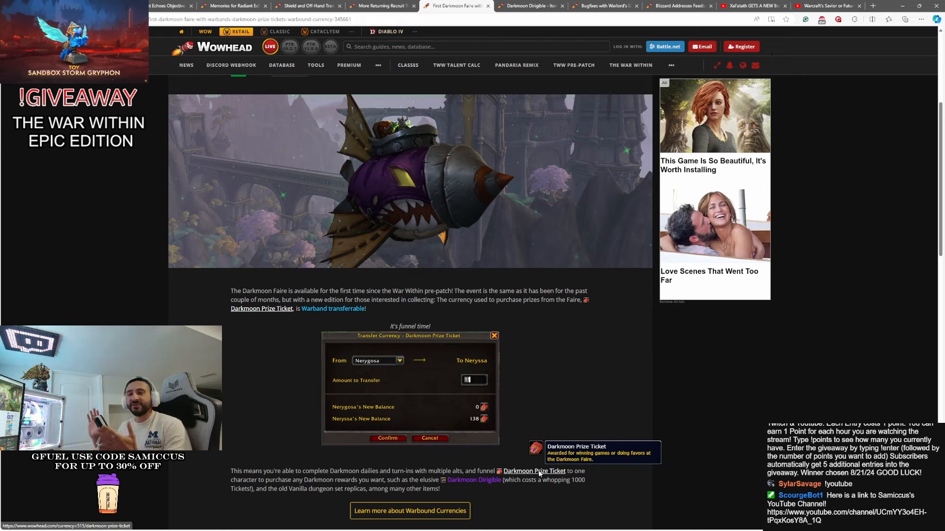
mouse_move(536, 418)
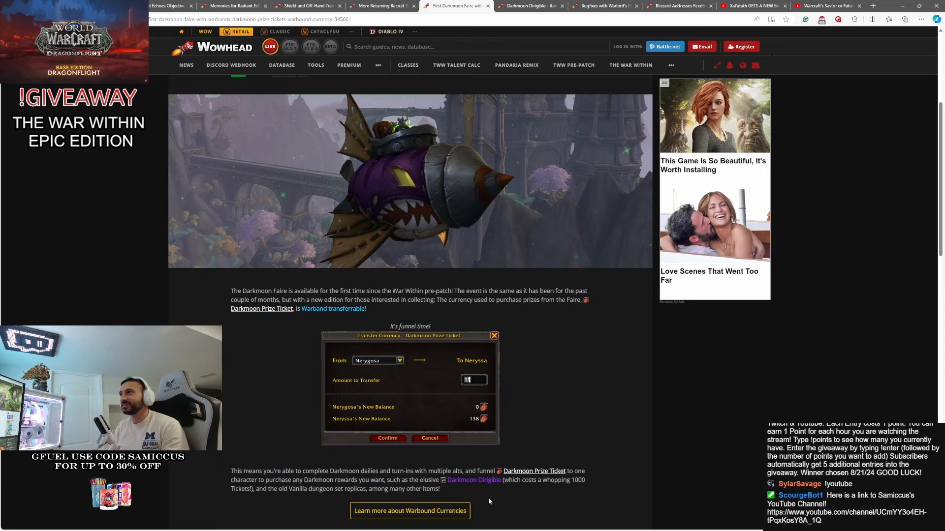
scroll(down, 3)
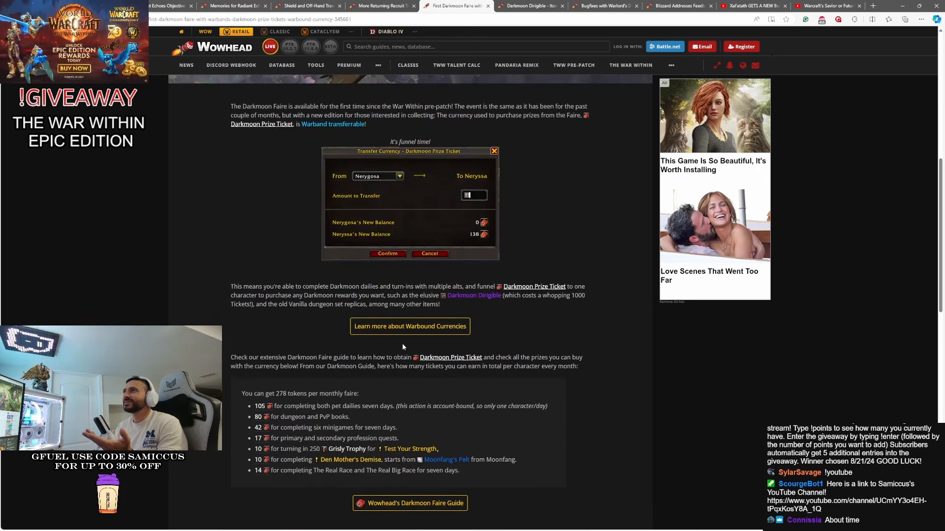
scroll(down, 3)
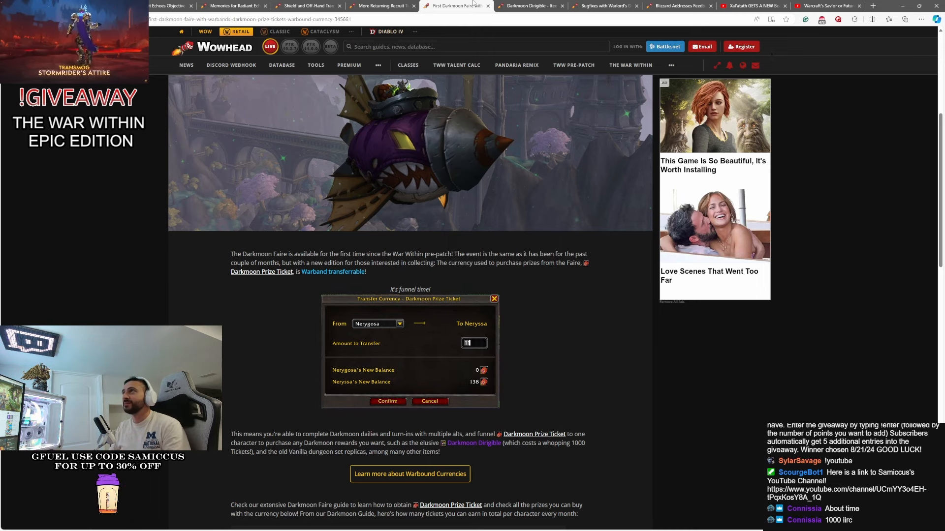
View the Darkmoon Dirigible page and close its screenshot, then open the Deathwheel bugfix article.
click(532, 6)
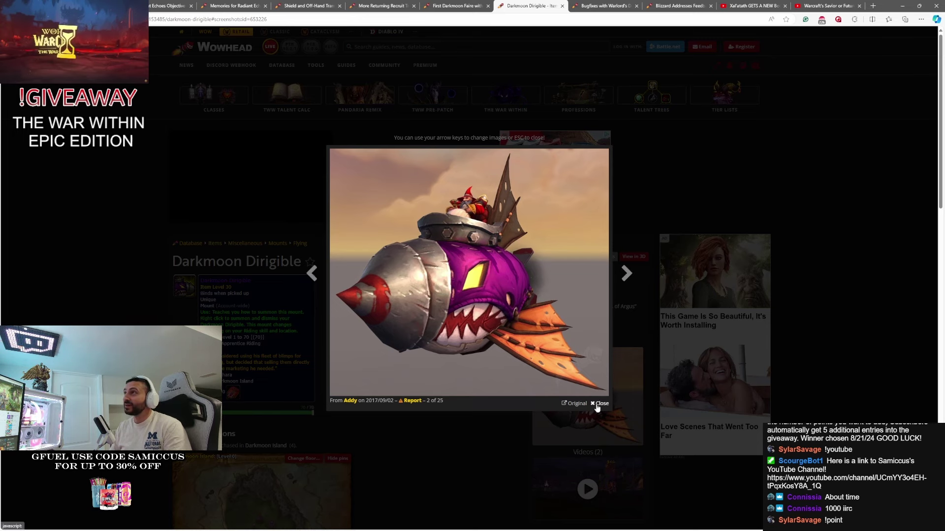
click(601, 403)
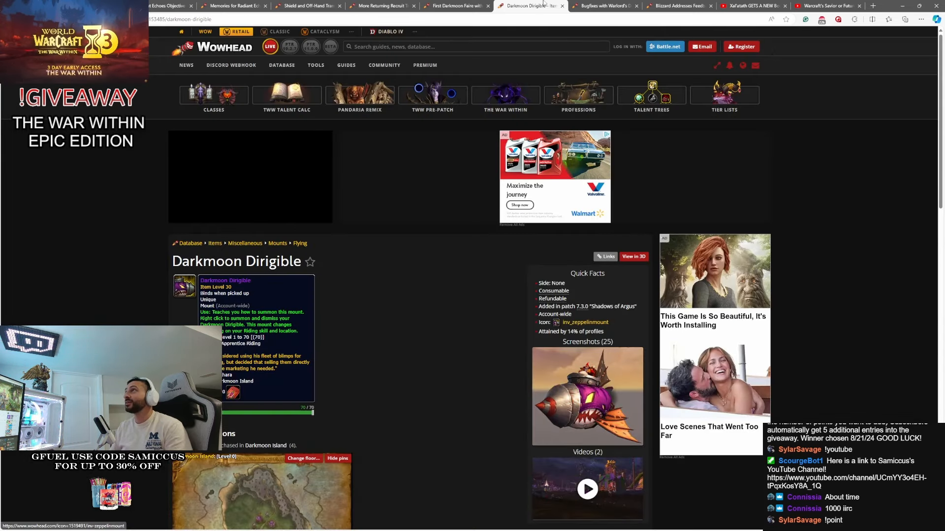
click(602, 5)
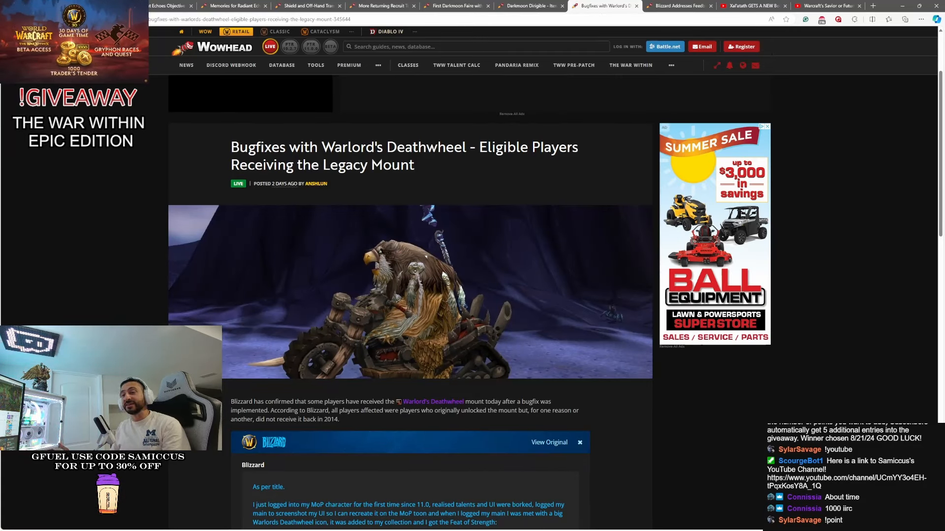
mouse_move(438, 402)
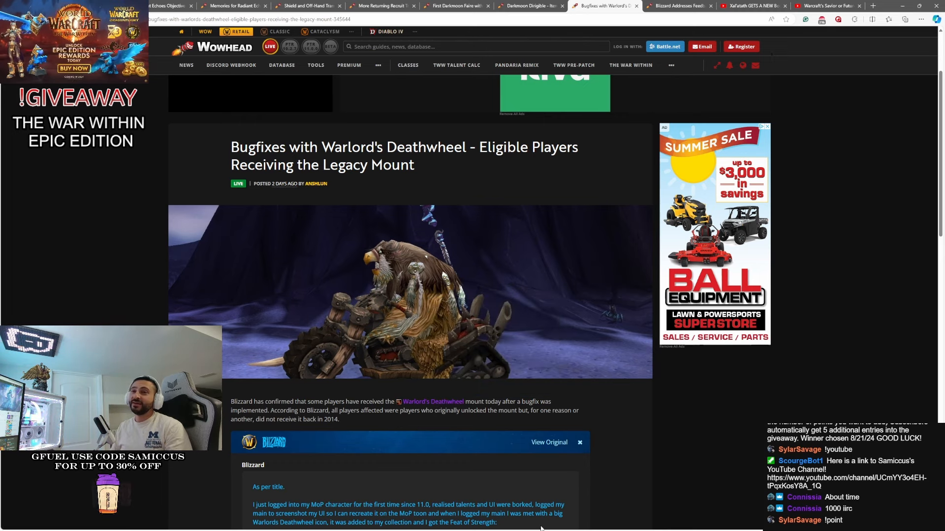
scroll(down, 3)
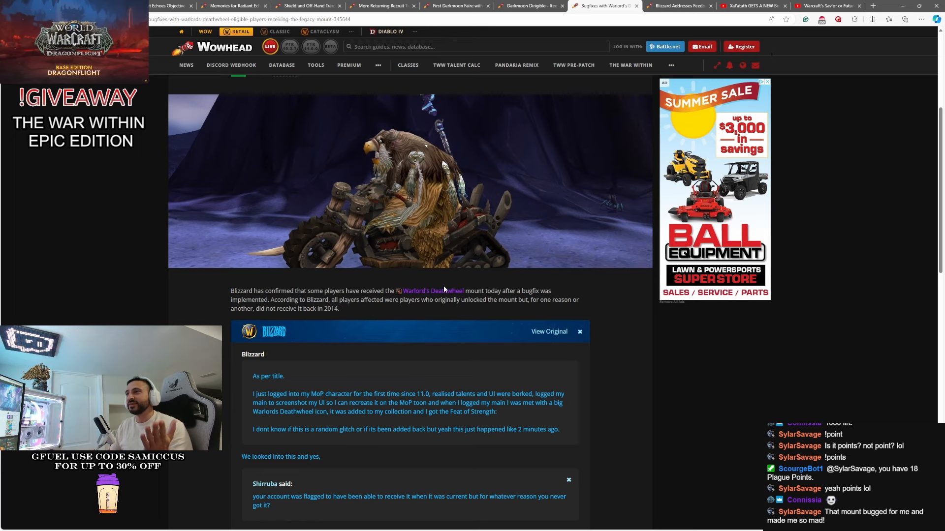
scroll(down, 3)
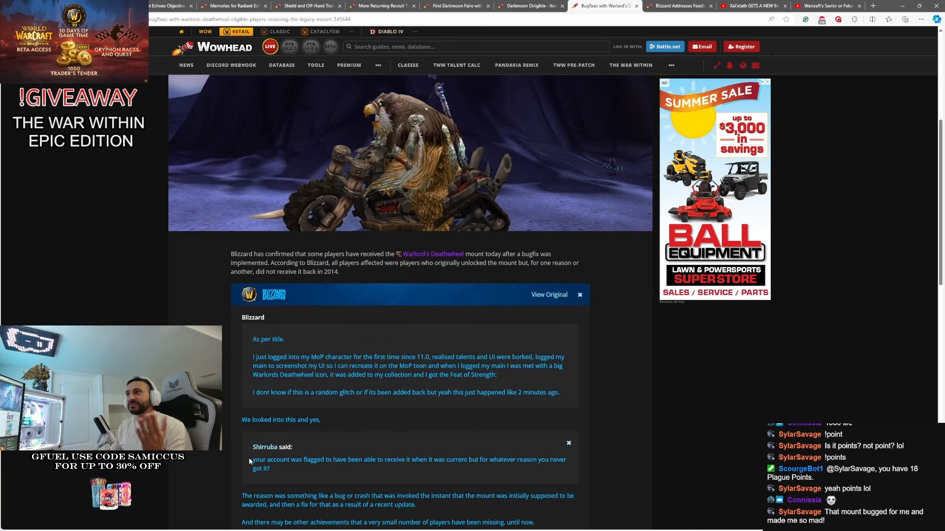
mouse_move(273, 479)
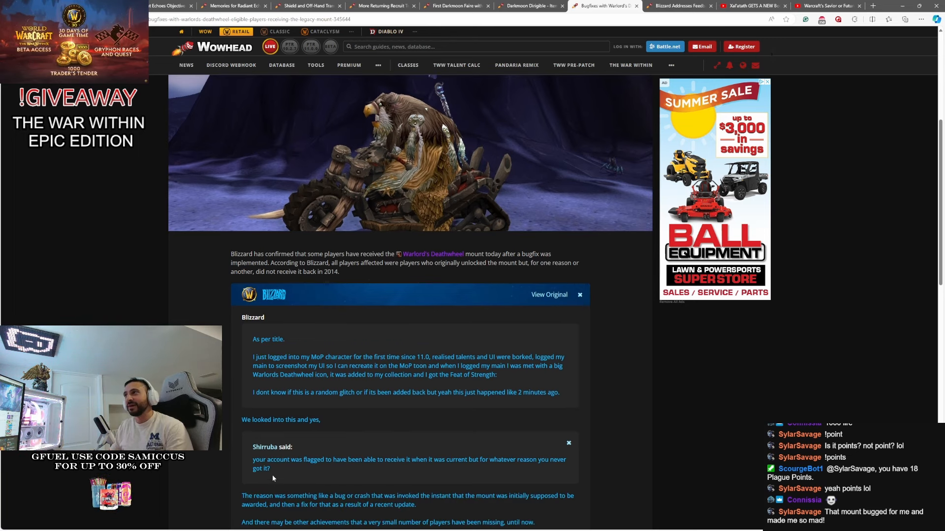
scroll(down, 3)
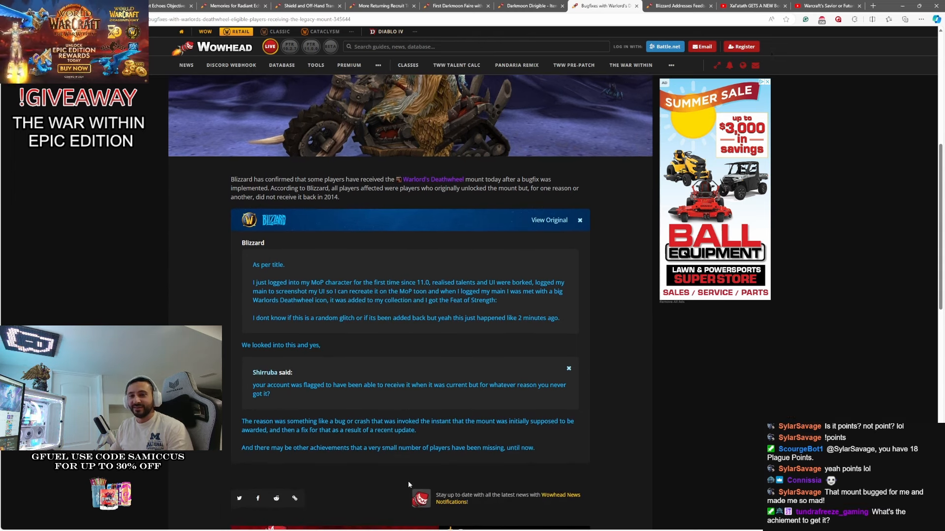
scroll(down, 3)
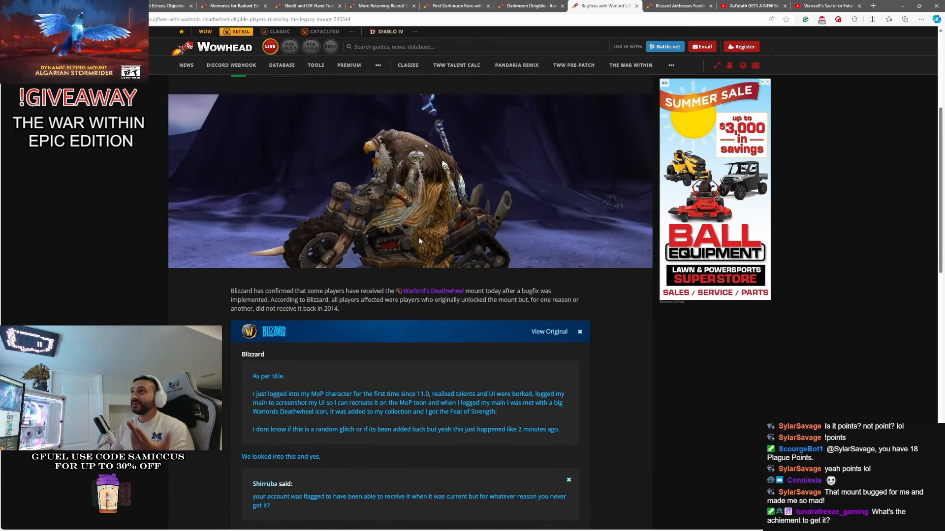
mouse_move(435, 294)
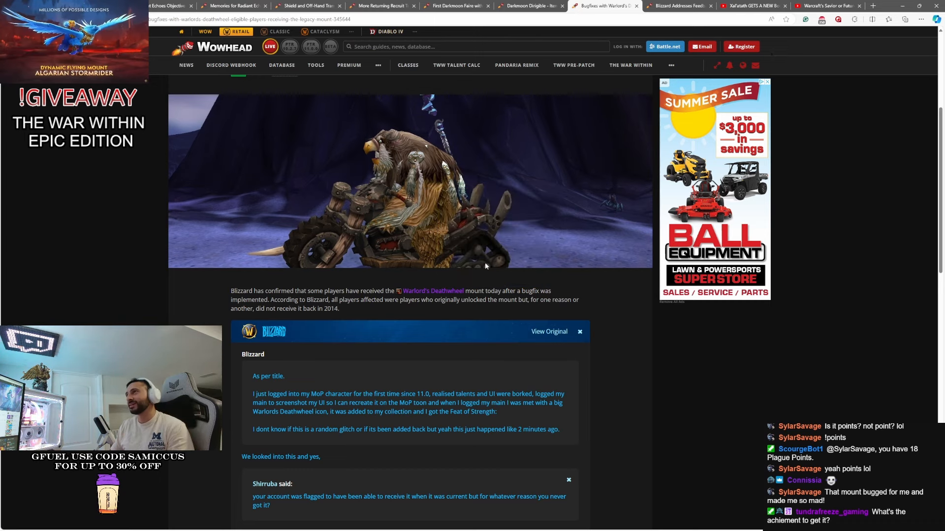
mouse_move(680, 5)
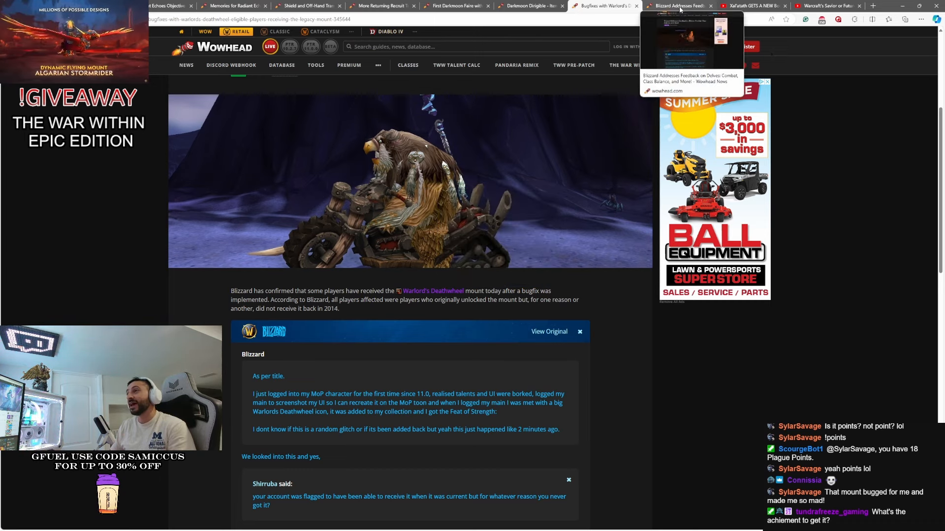
Read the Delves feedback post on Brann's combat, class balance and the healer curio.
click(680, 5)
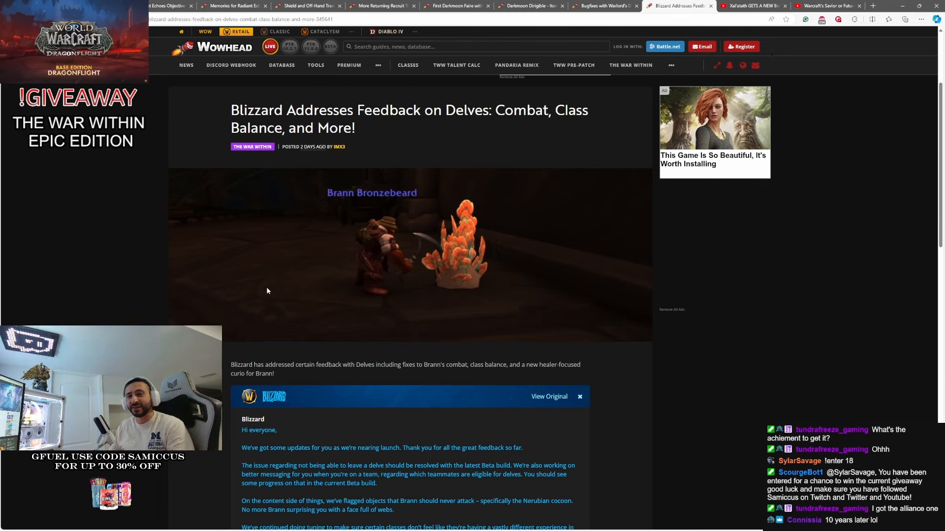
scroll(down, 3)
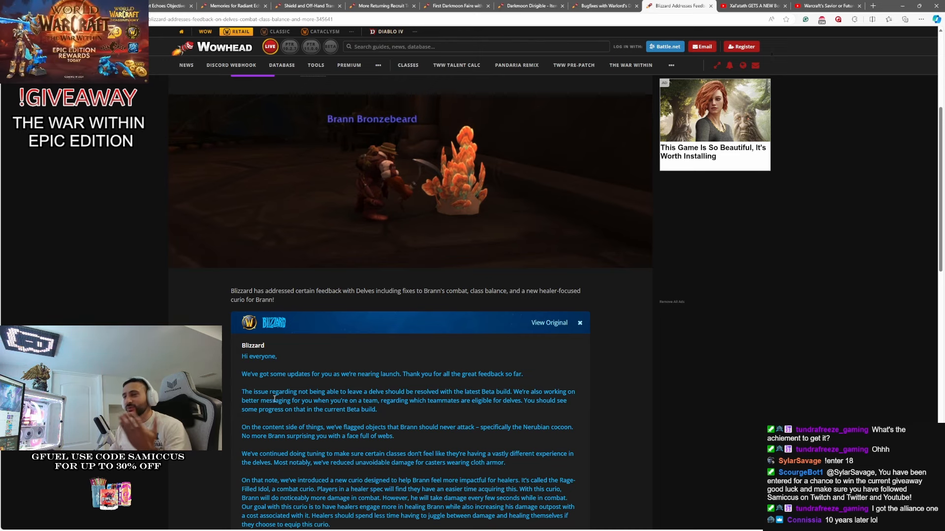
scroll(down, 3)
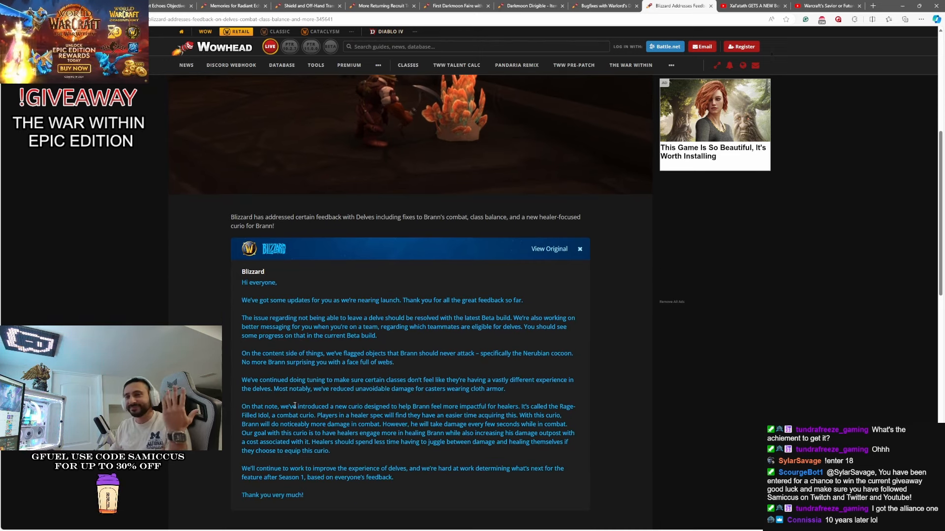